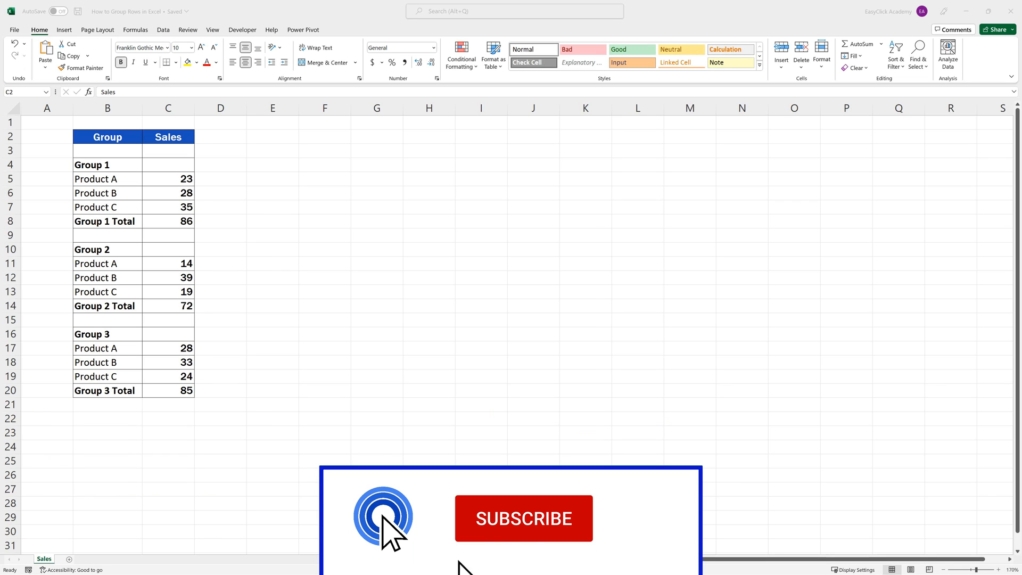
# - Apply Auto Outline from the Data tab to group each product set under its group total
pyautogui.click(524, 518)
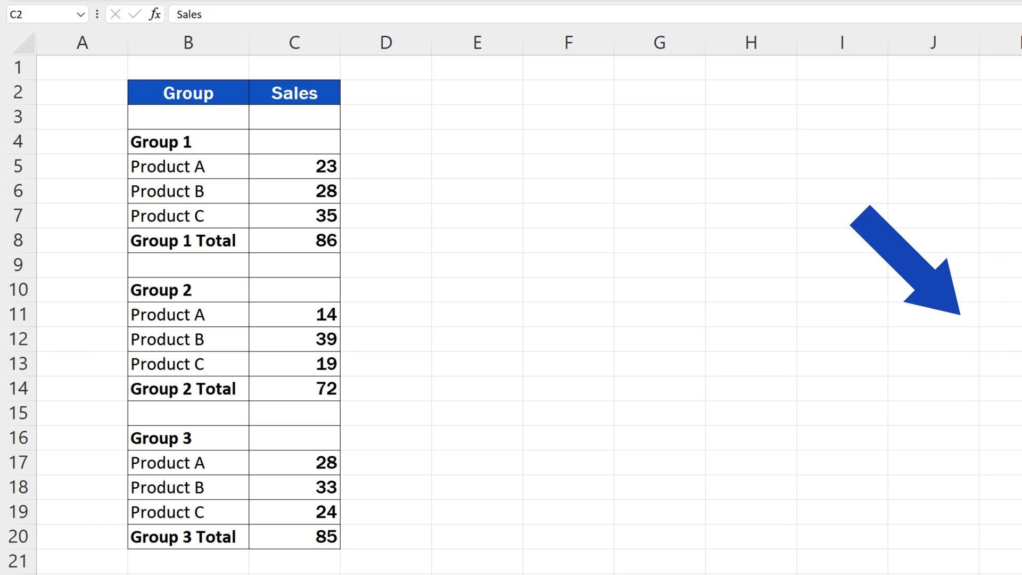
pyautogui.click(473, 260)
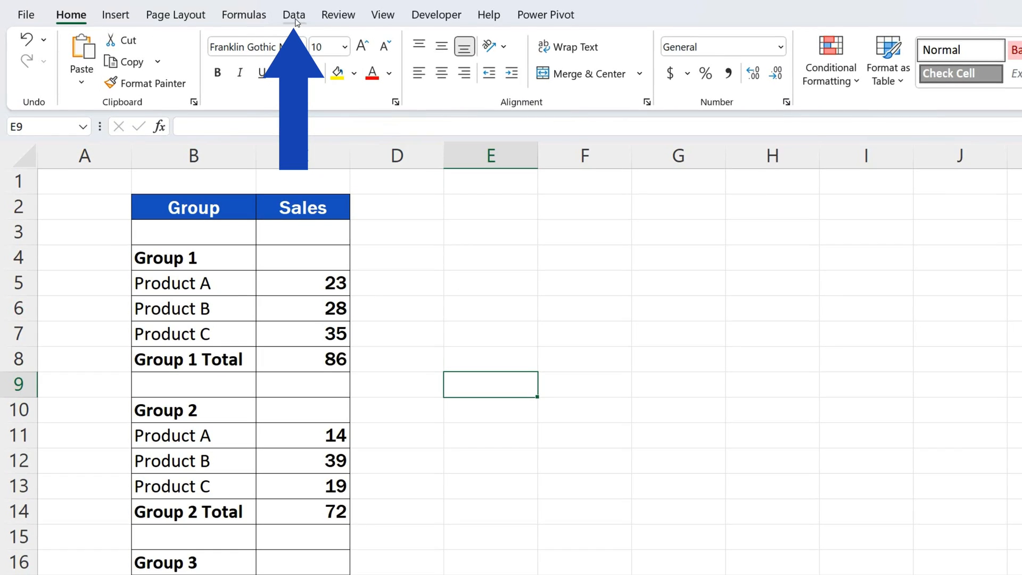
pyautogui.click(293, 15)
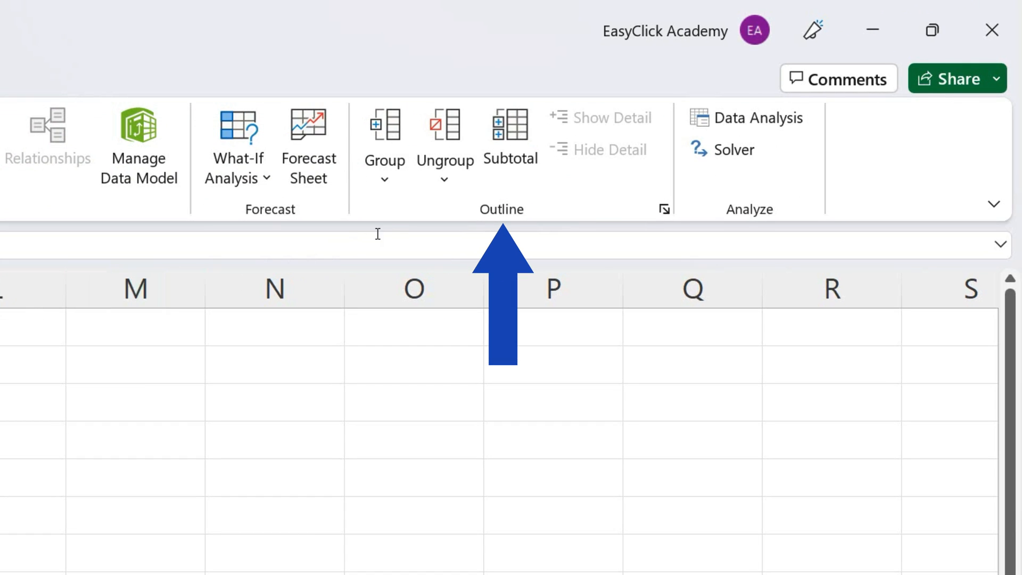
pyautogui.click(384, 181)
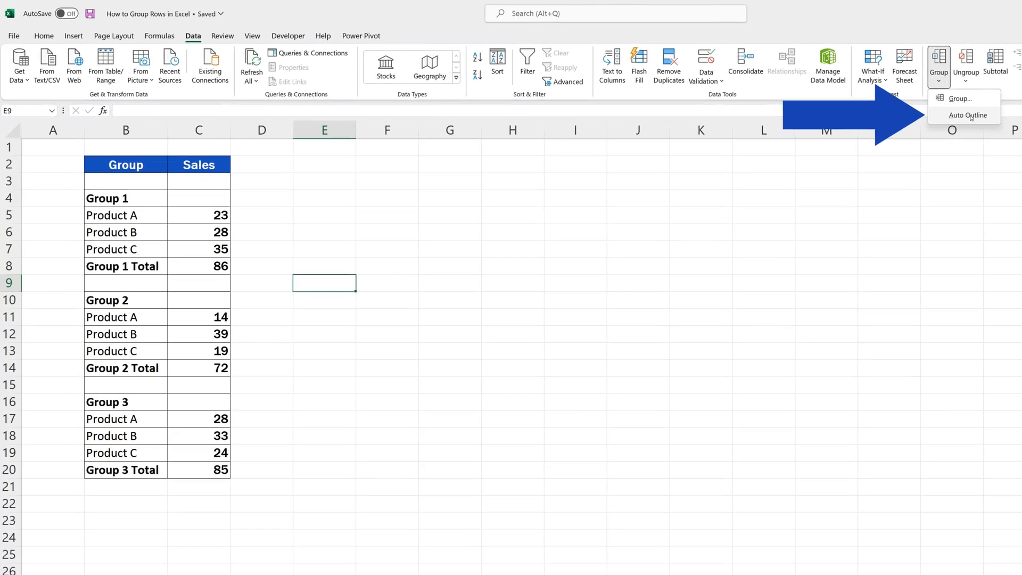
pyautogui.click(965, 115)
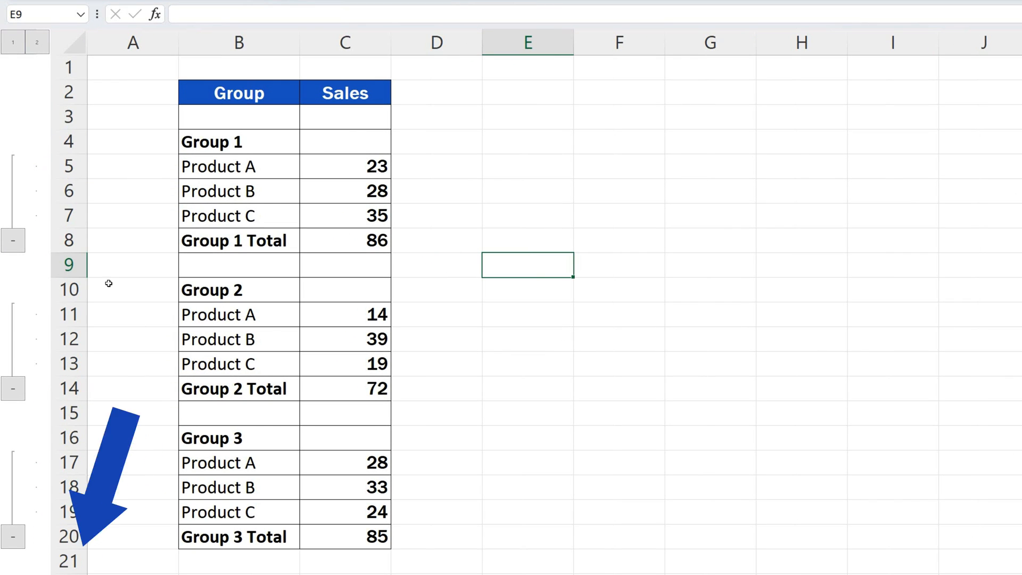
pyautogui.click(13, 240)
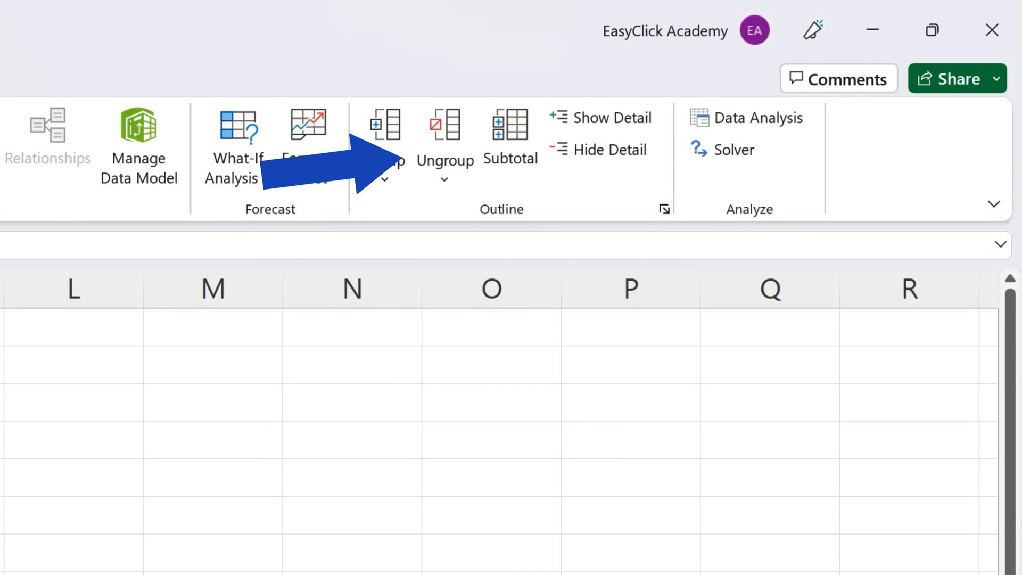
# - Clear the automatic outline so the sales table rows are ungrouped
pyautogui.click(445, 180)
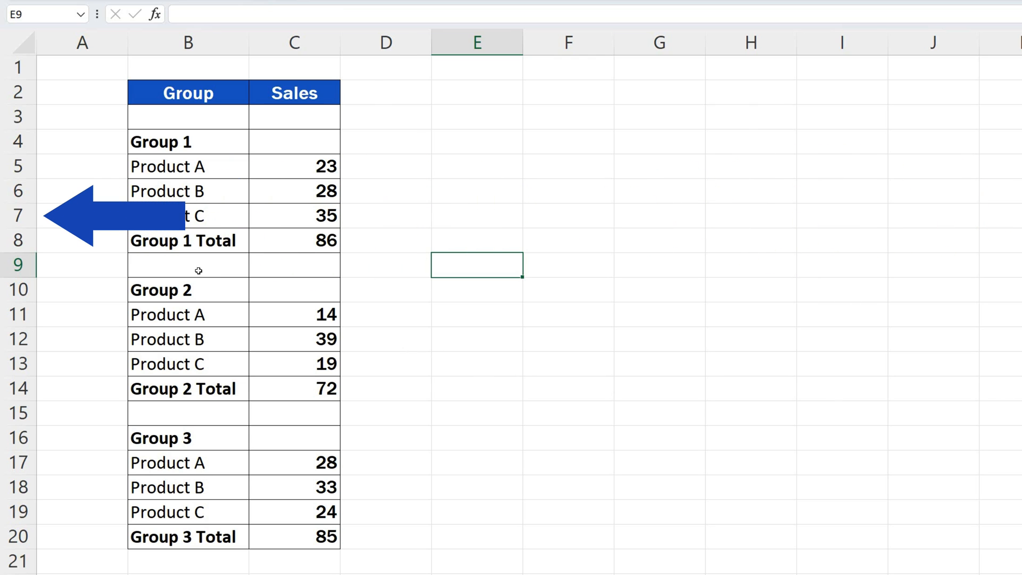
# - Group rows 4–7, the Group 1 heading and its products
pyautogui.moveTo(17, 141); pyautogui.dragTo(16, 215)
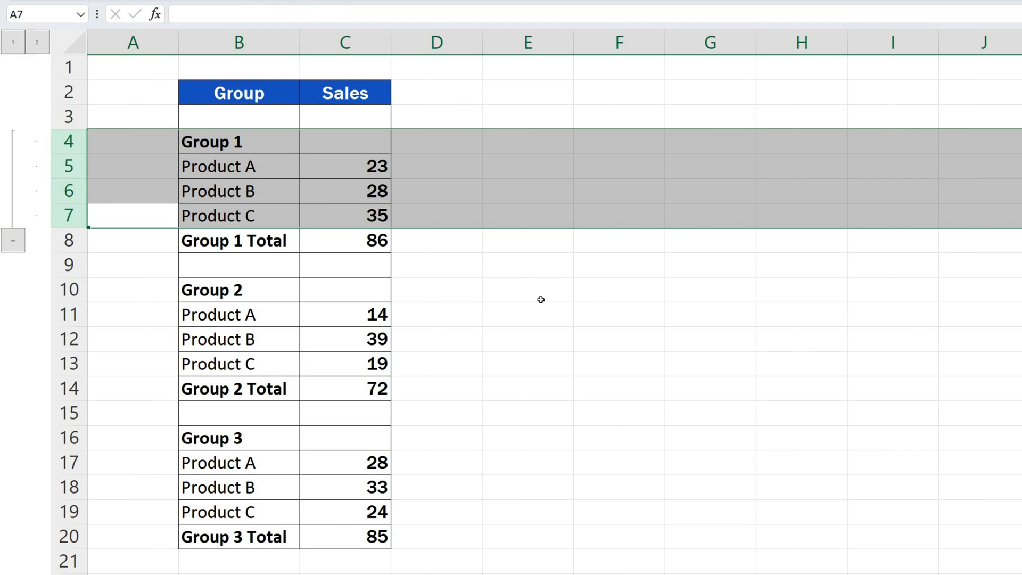
pyautogui.click(541, 299)
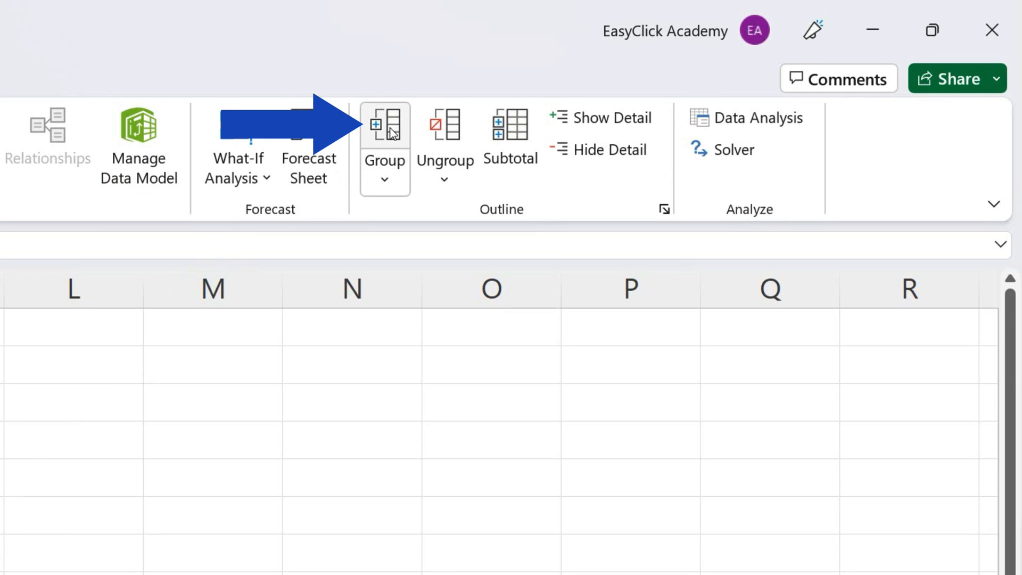
# - Group the Group 2 and Group 3 rows, then group rows 3–20 as an outer group
pyautogui.click(384, 124)
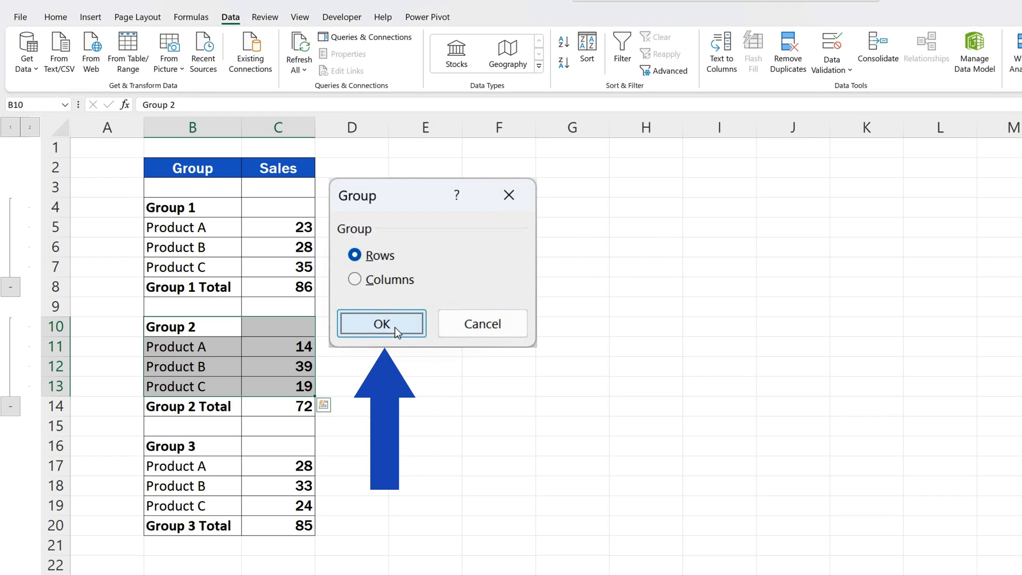
pyautogui.click(382, 324)
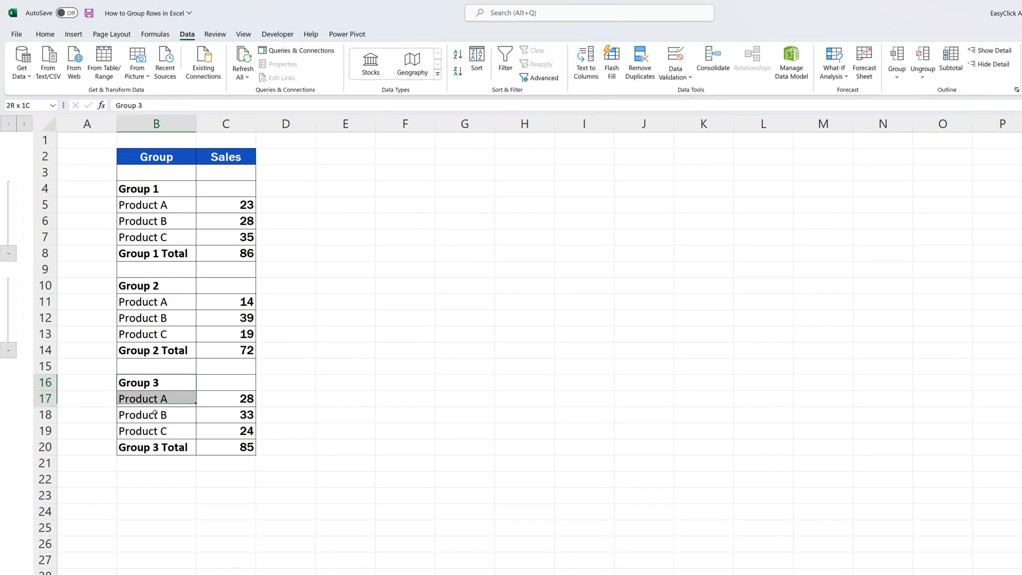
pyautogui.click(896, 56)
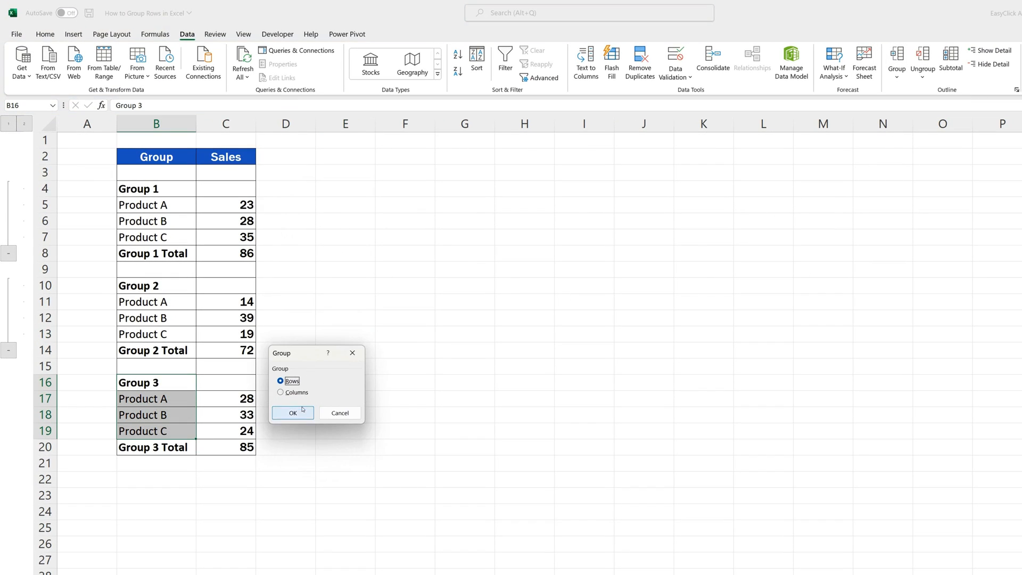
pyautogui.click(292, 412)
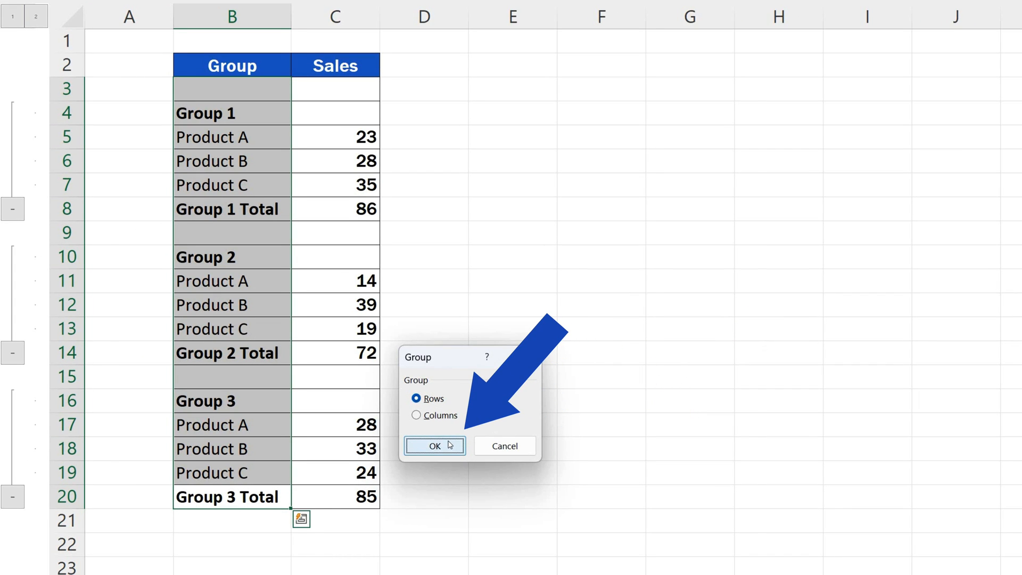
pyautogui.click(433, 446)
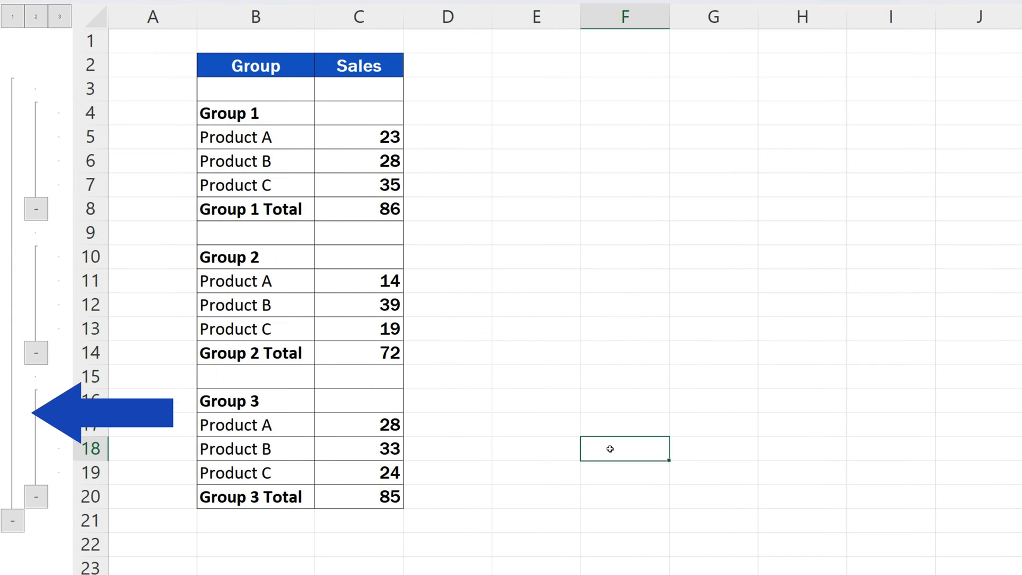
pyautogui.click(36, 208)
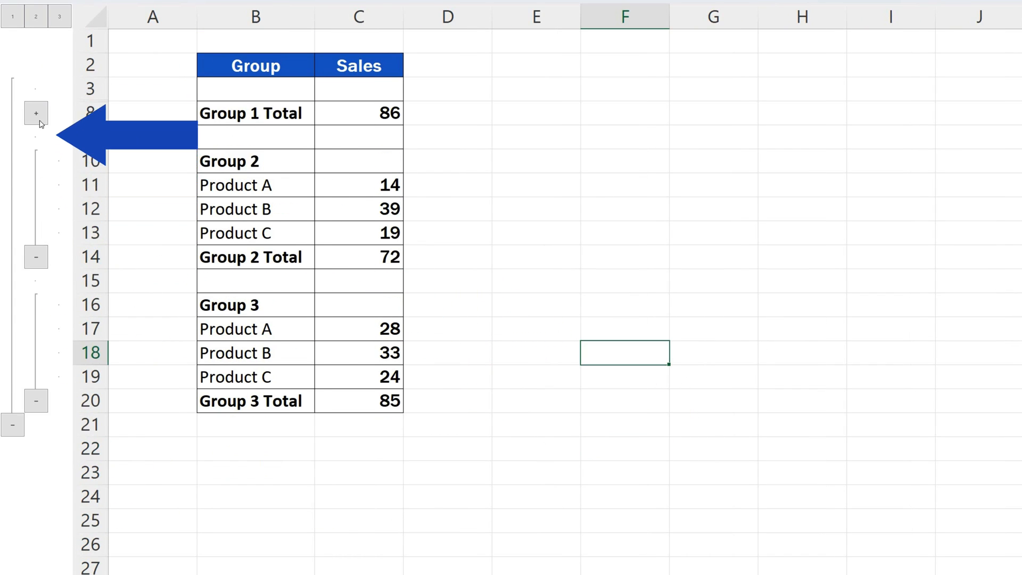
pyautogui.click(35, 114)
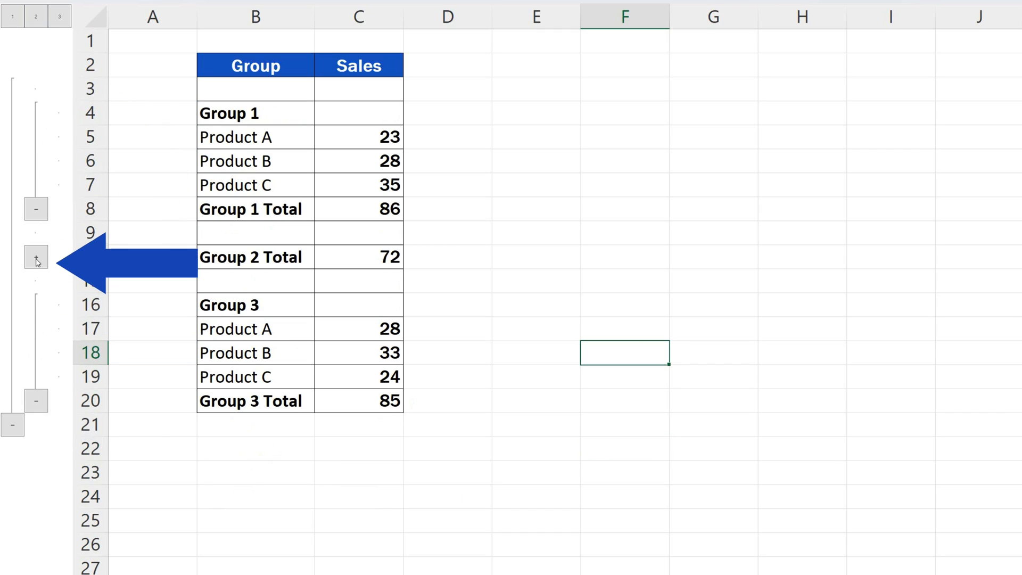
pyautogui.click(35, 256)
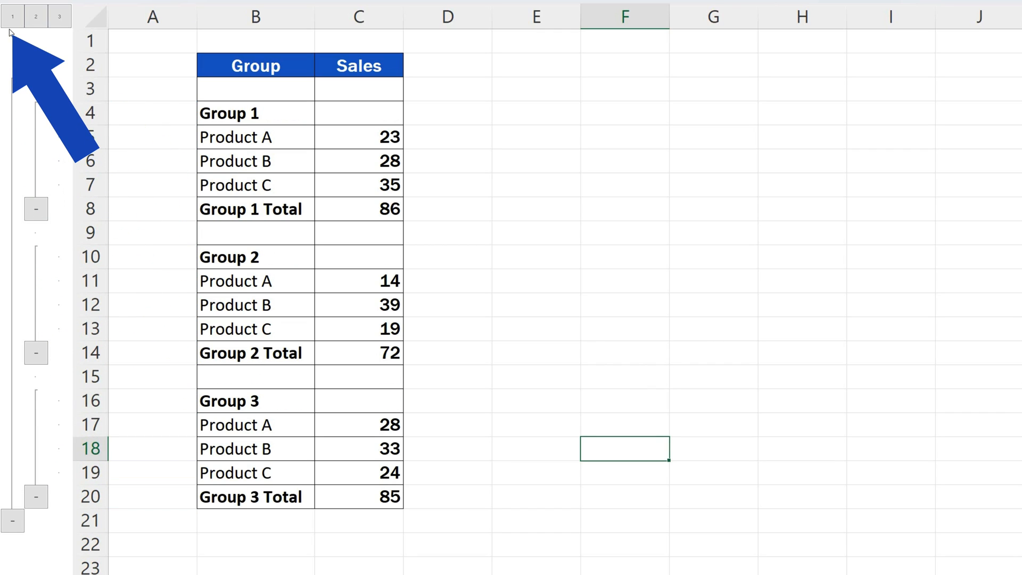
pyautogui.click(37, 17)
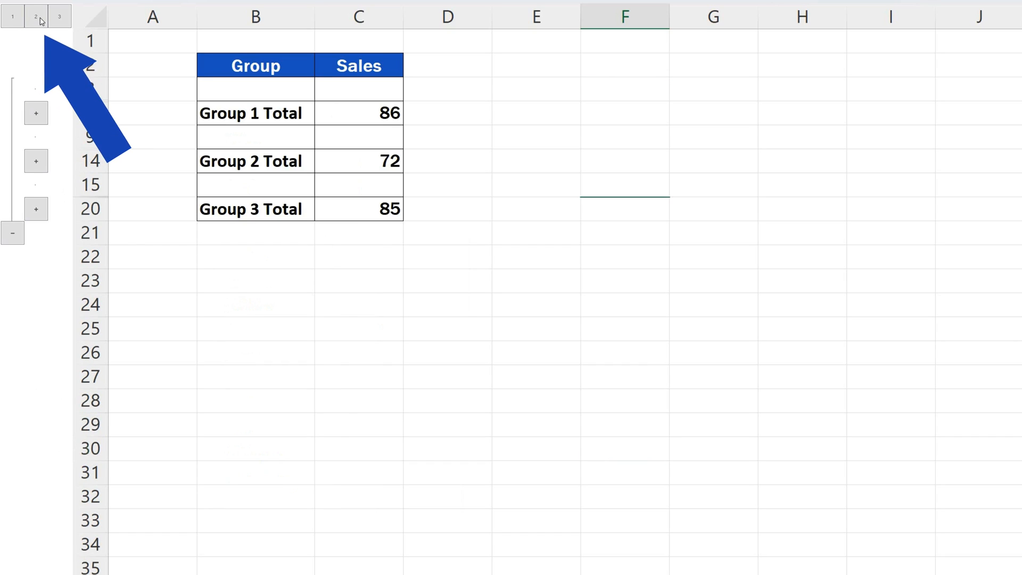
pyautogui.click(57, 17)
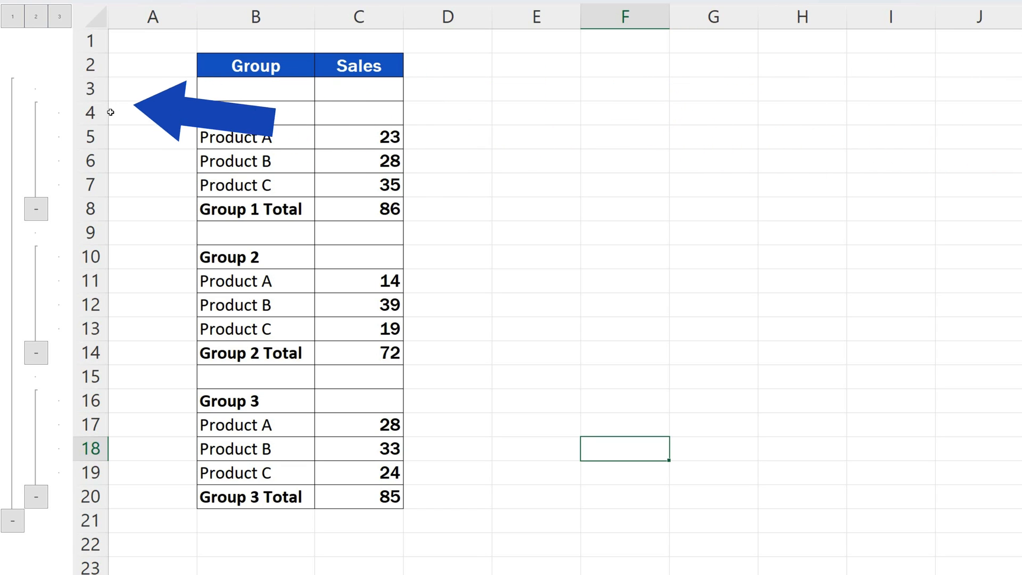
# - Ungroup rows 10–13 holding the Group 2 heading and products
pyautogui.moveTo(91, 113); pyautogui.dragTo(93, 185)
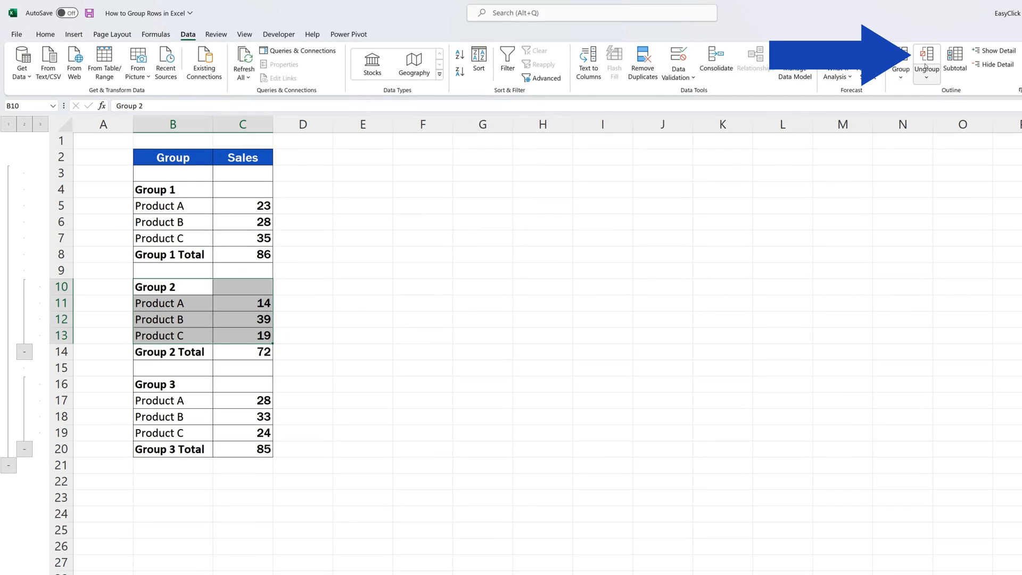
pyautogui.click(926, 53)
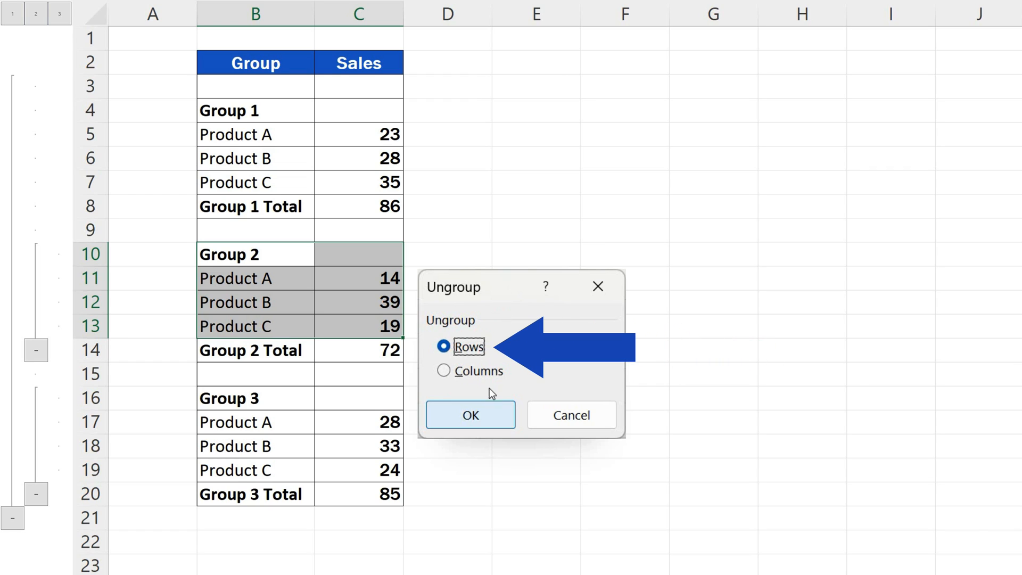
pyautogui.click(471, 415)
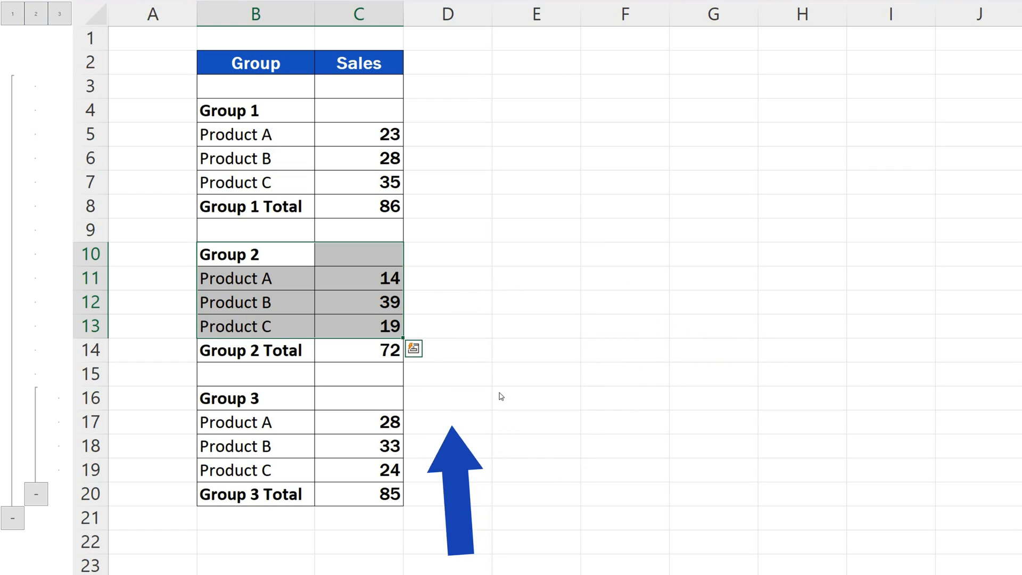